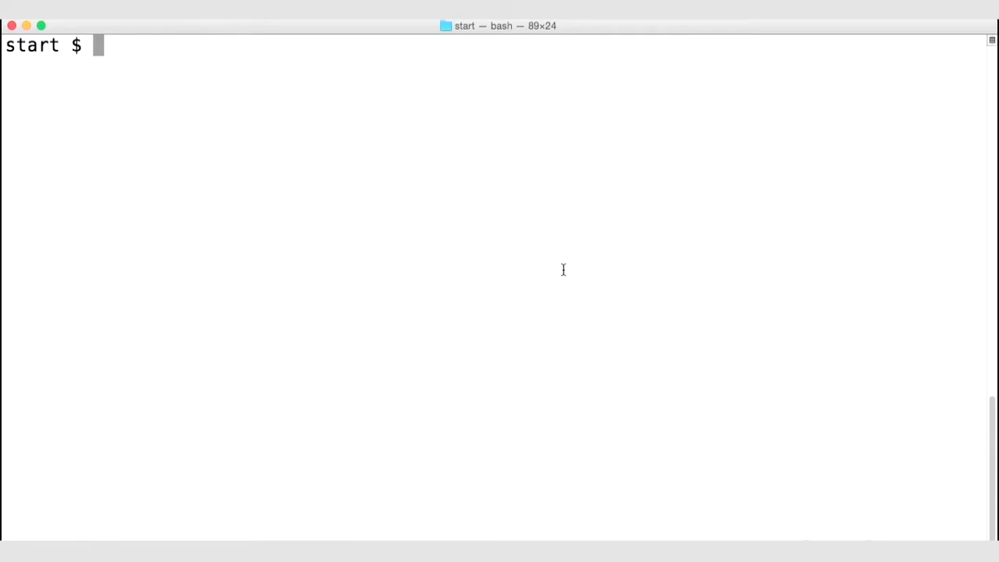
type("open h")
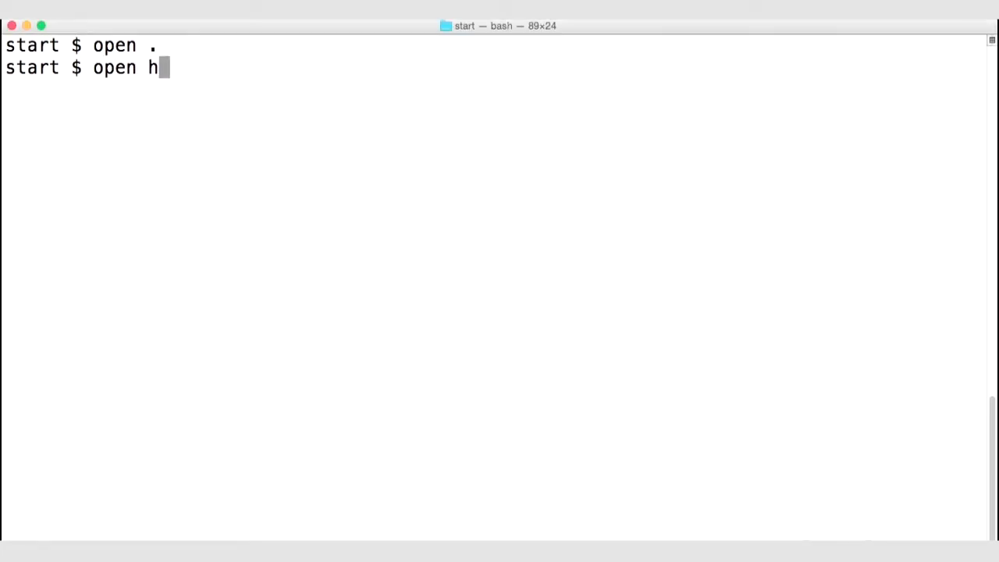
type("ttp://www.")
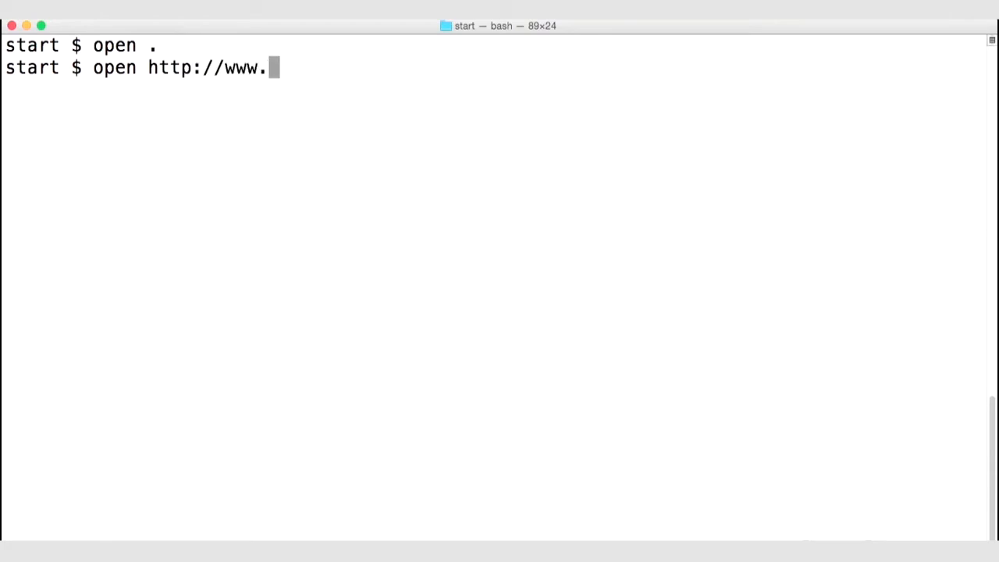
type("linkedin.c")
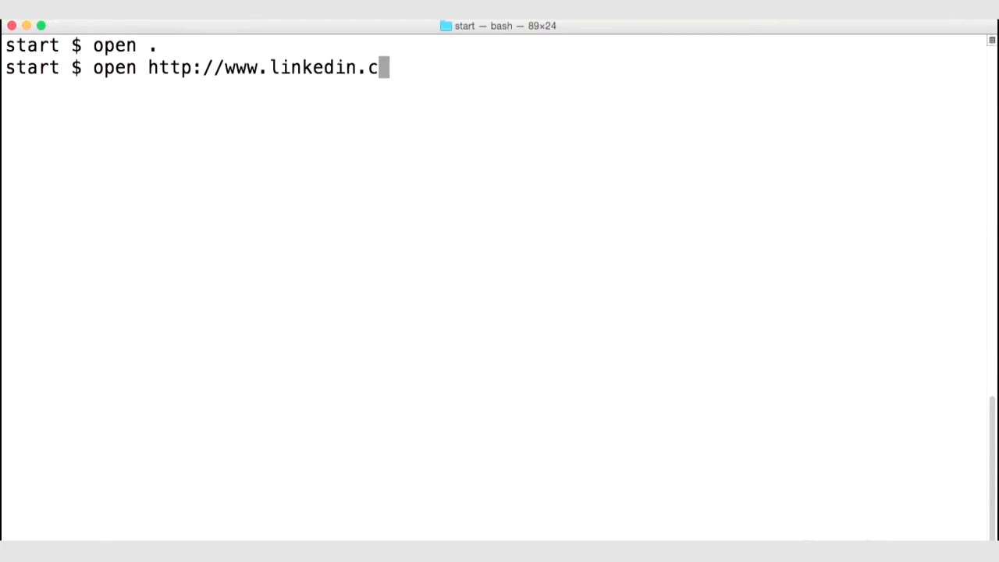
type("om")
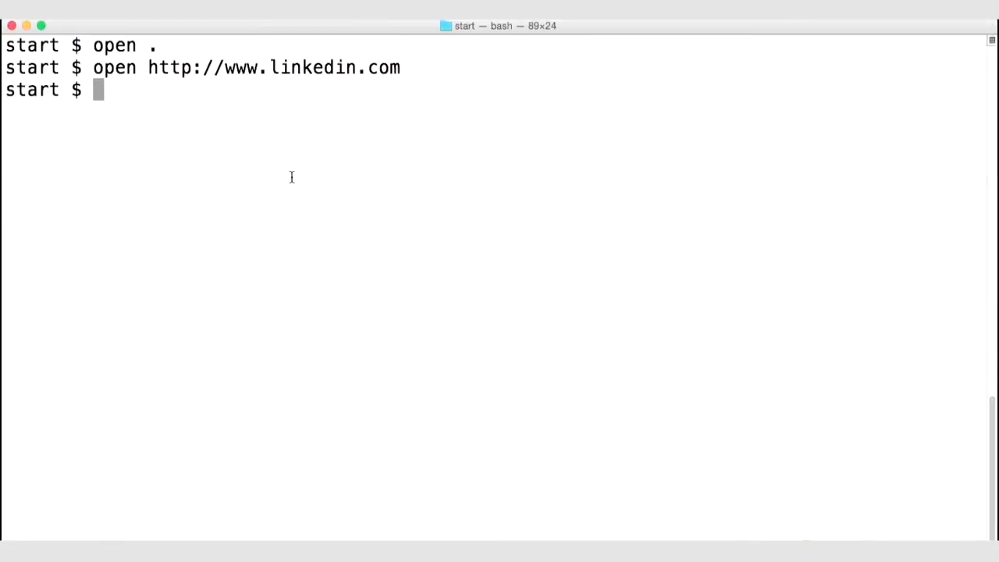
type("ls")
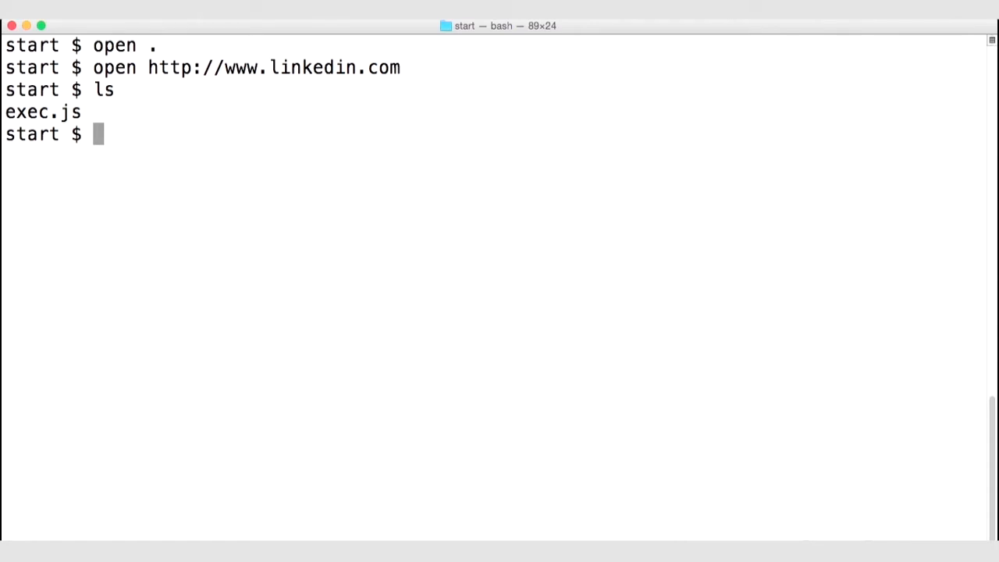
Step: Run 'open -a Terminal .' and then 'git version', which reports 2.3.8
type("open -a")
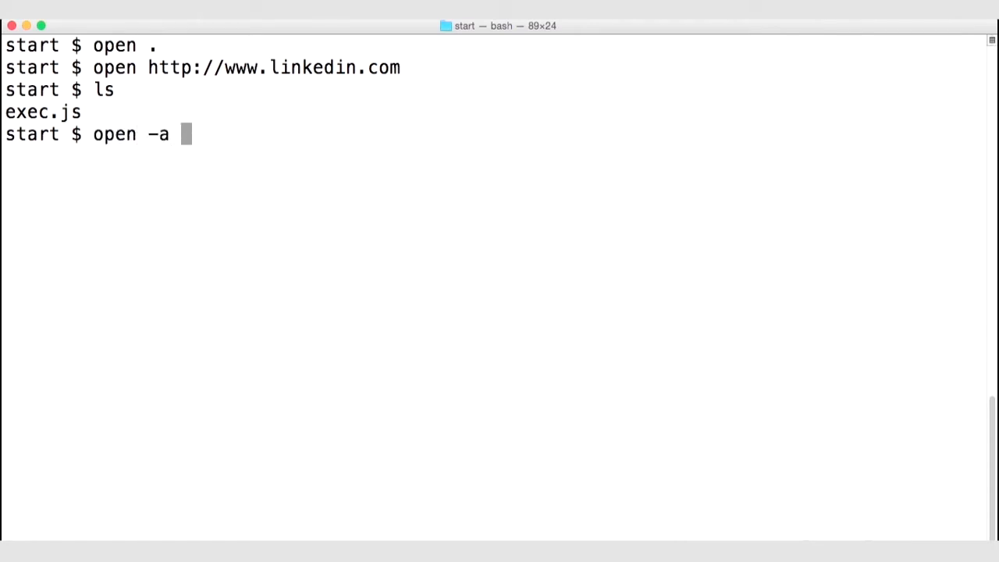
type("Terminal")
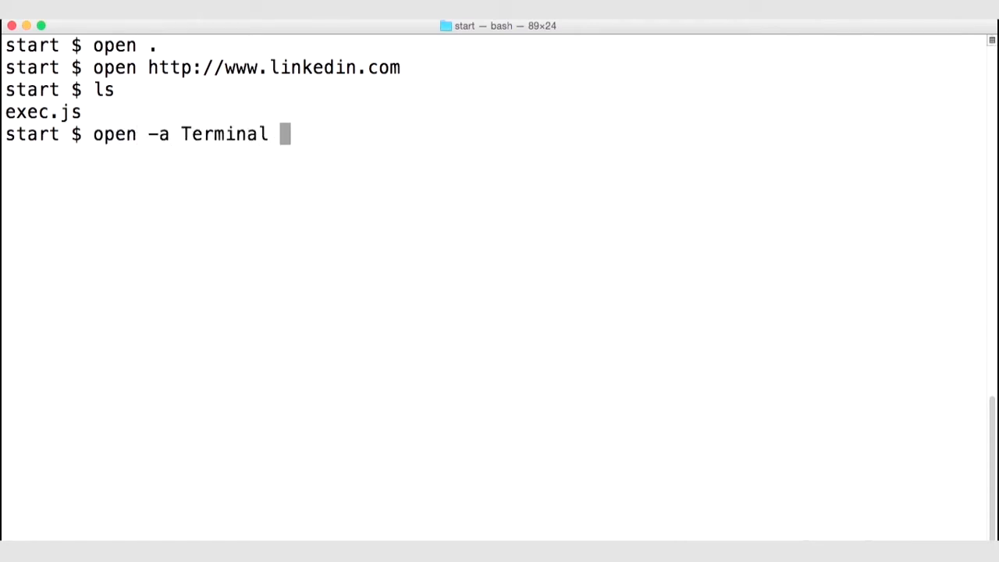
type(".")
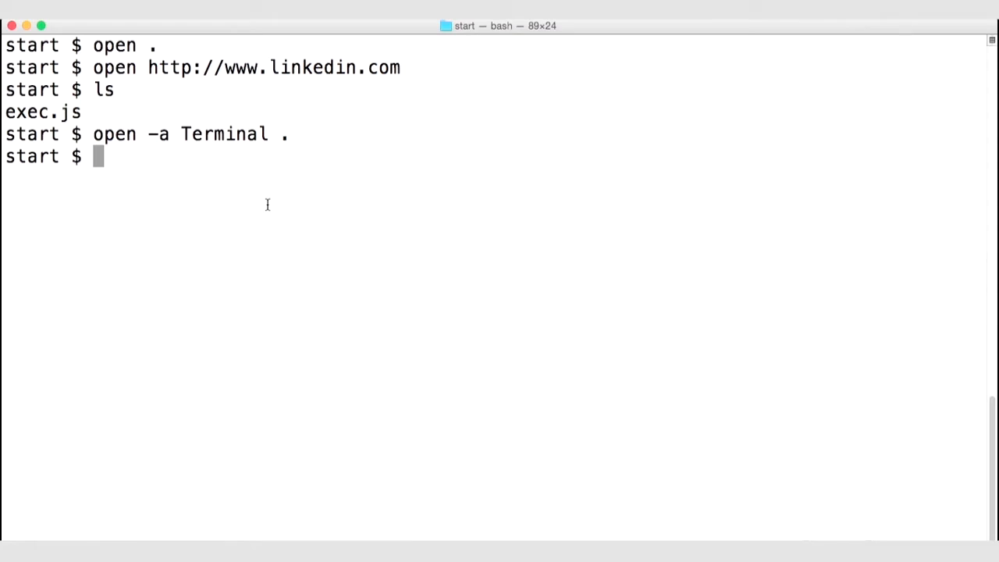
type("gi")
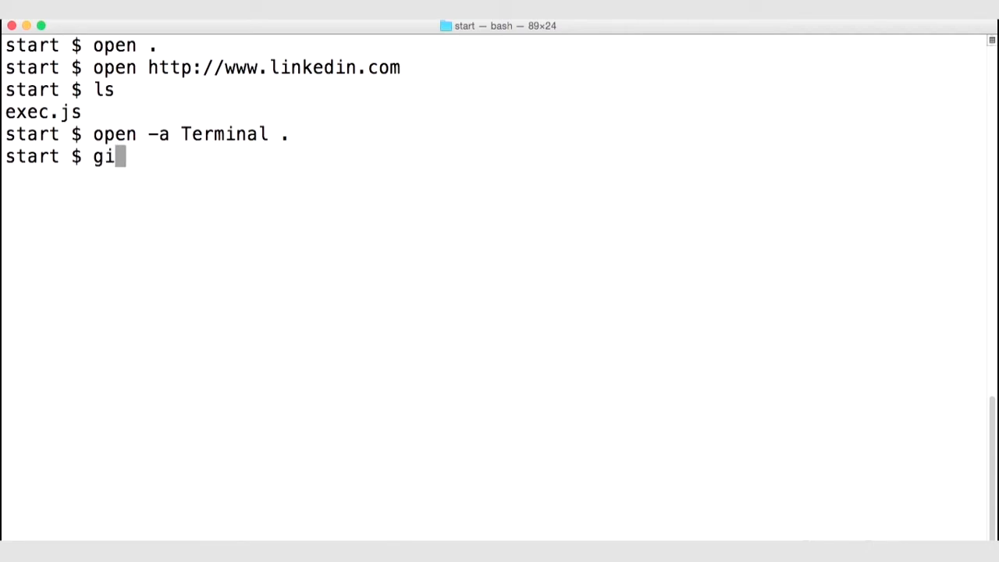
type("t version")
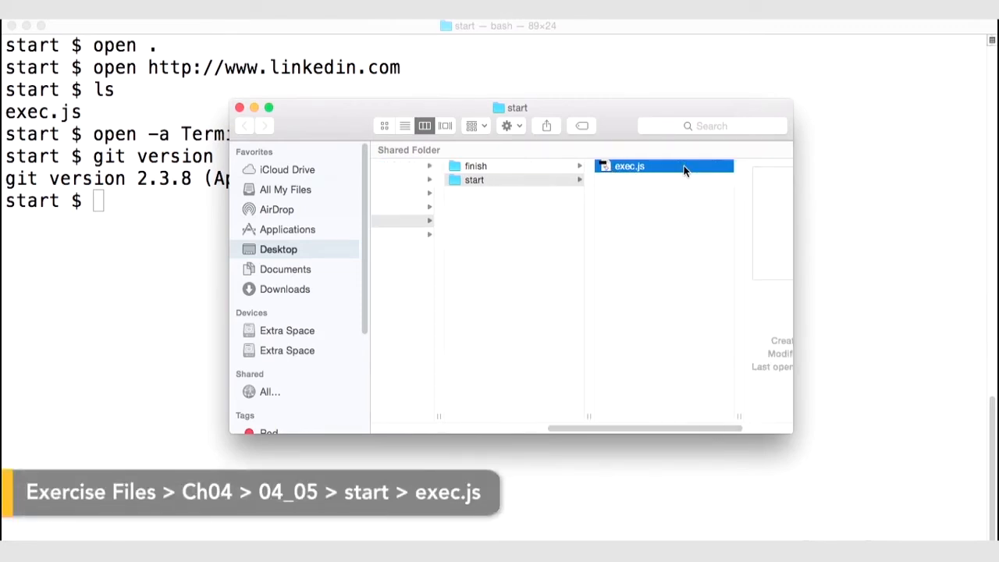
Step: Open exec.js from the start folder in Finder for editing
double_click(628, 166)
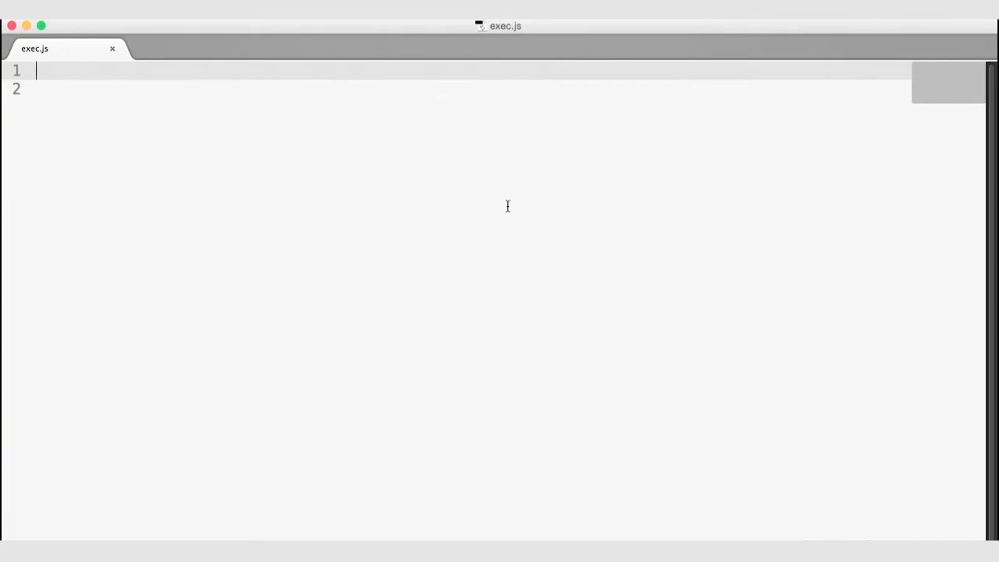
Step: Write var exec = require("child_process").exec; as the first line of exec.js
type("v")
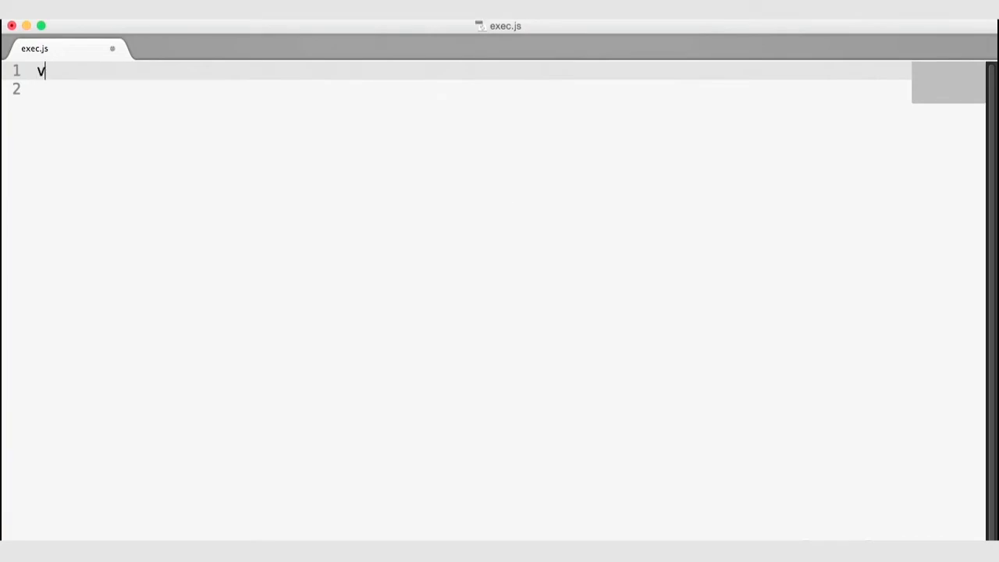
type("ar")
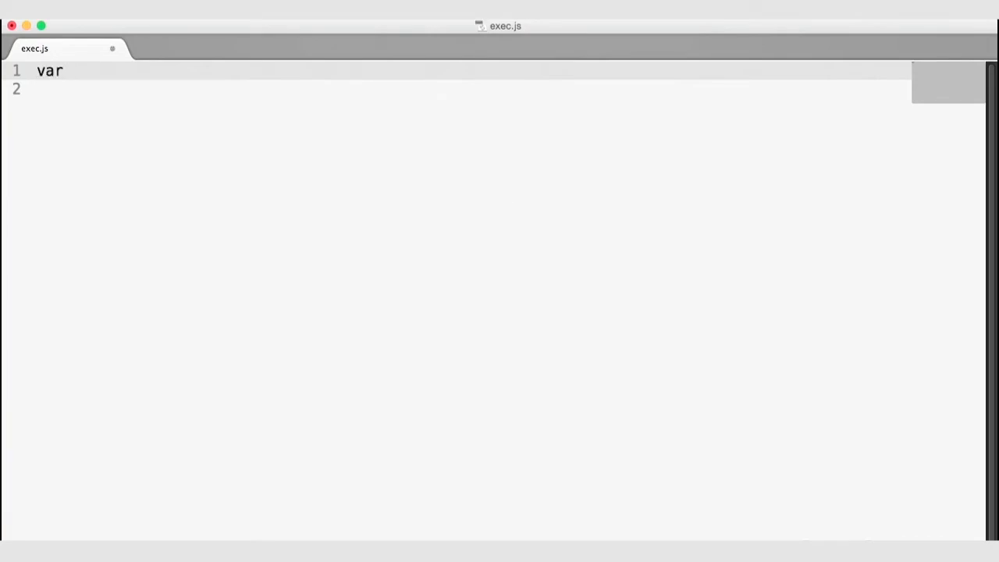
type("ex")
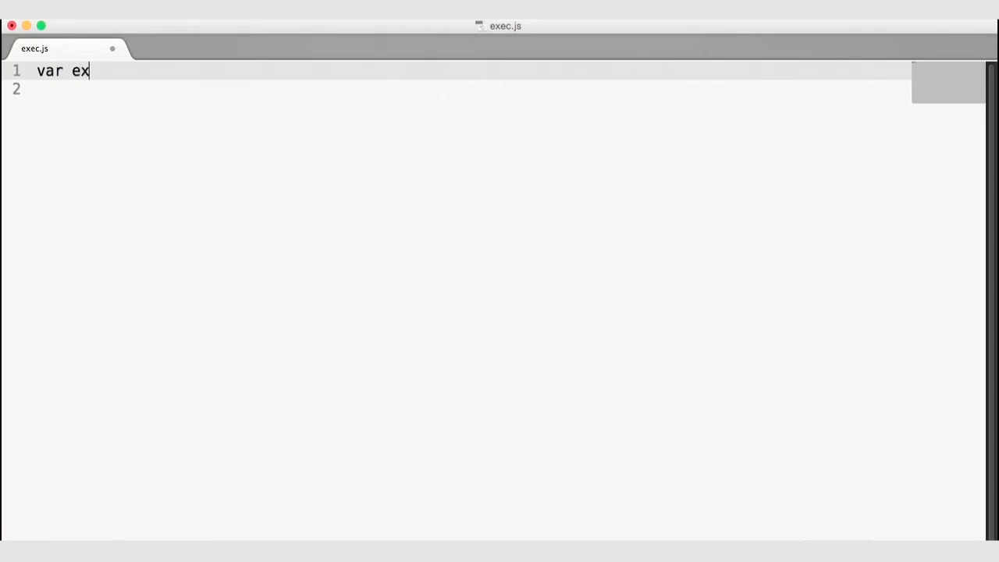
type("ec =")
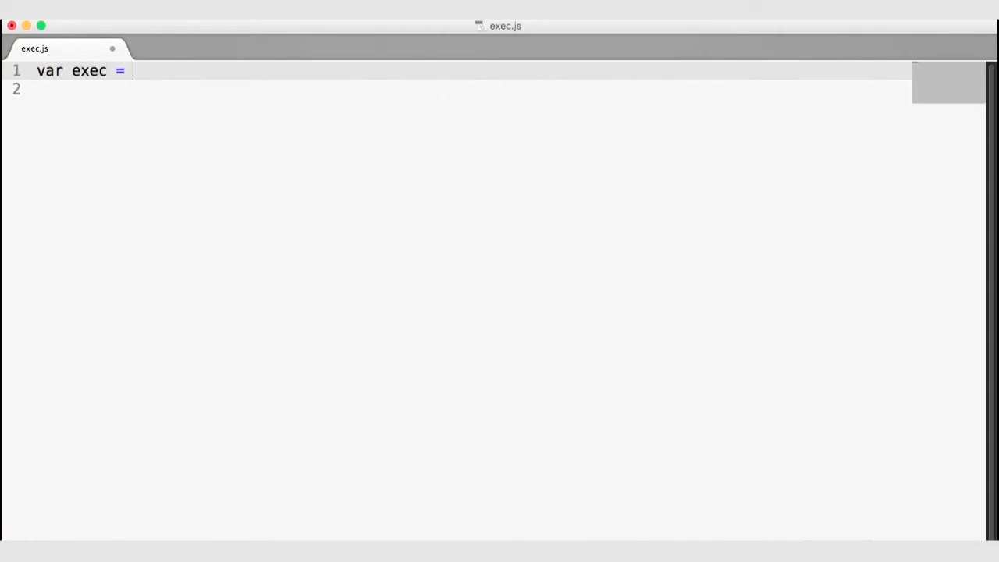
type("require(\"\")")
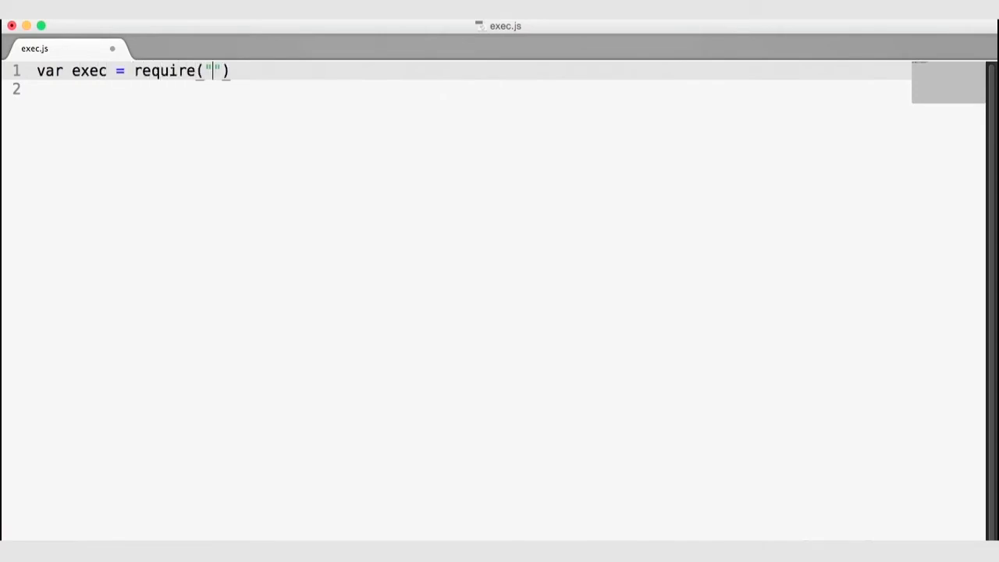
type("child_pro")
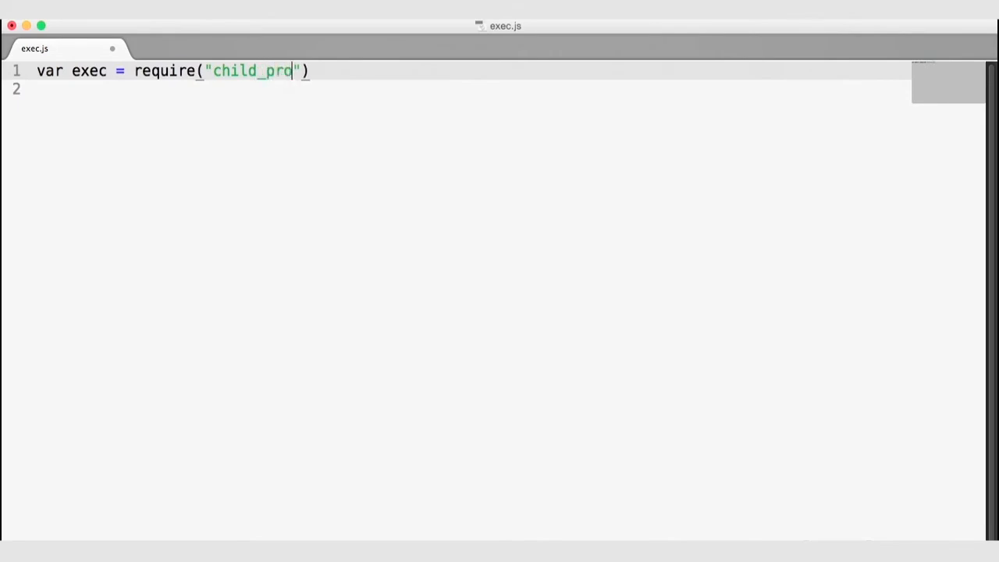
type("cess")
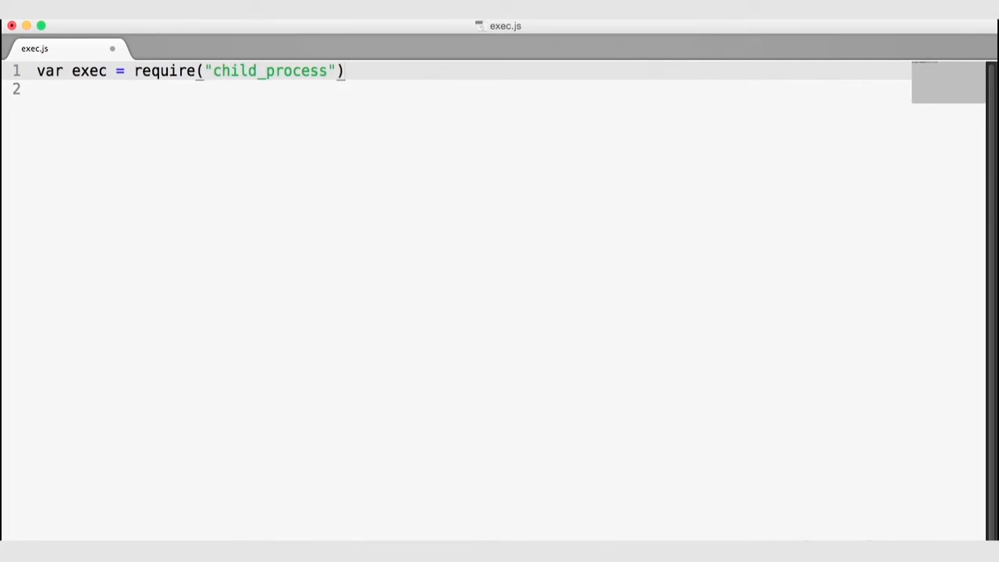
type(".exec")
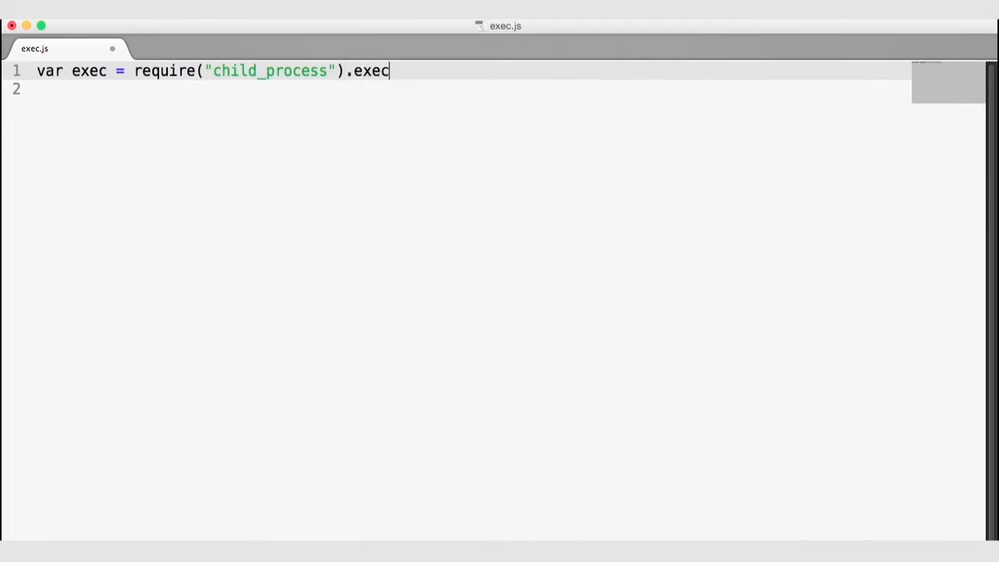
type(";")
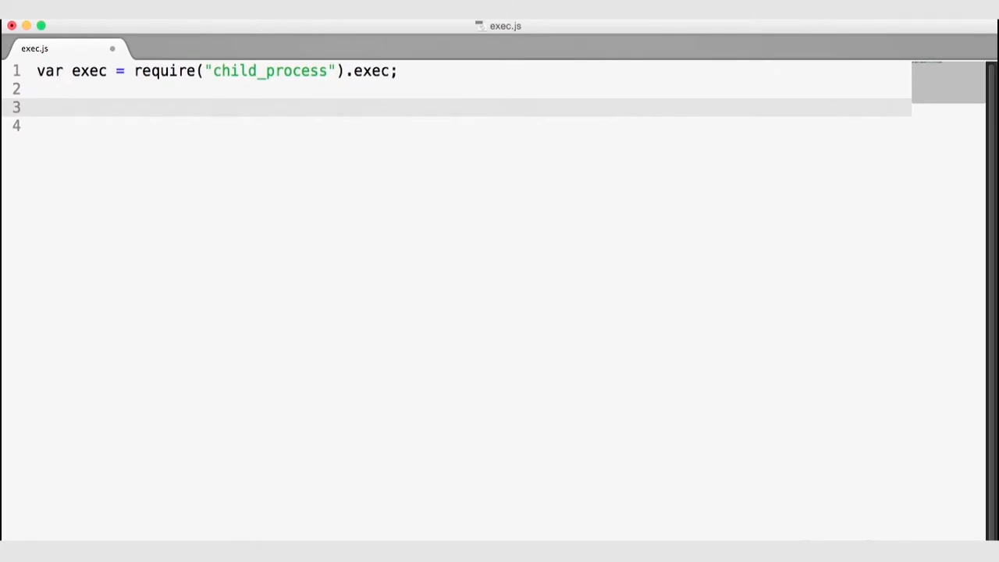
type("exec")
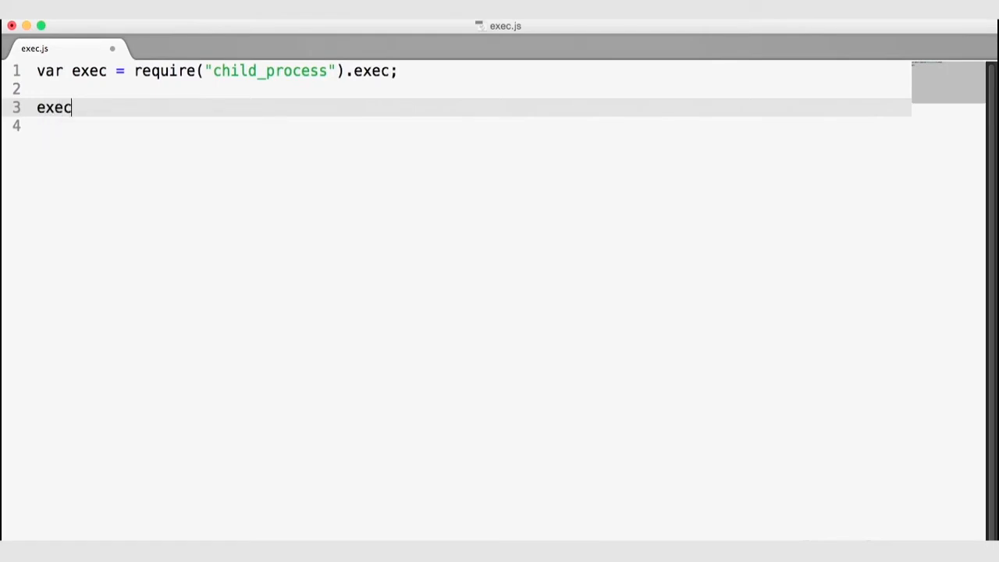
type("(\"open http\")")
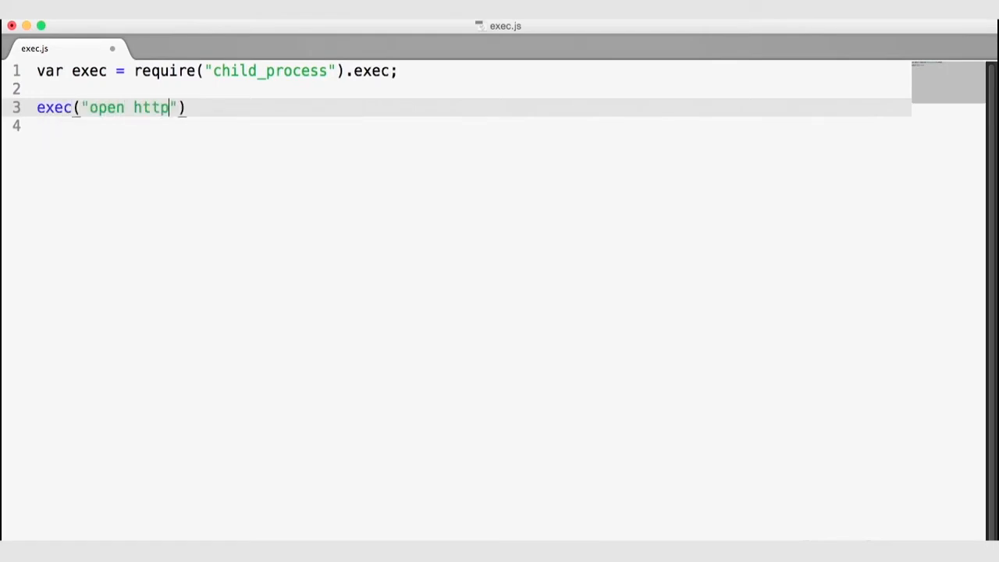
type("://www.linkedin.com")
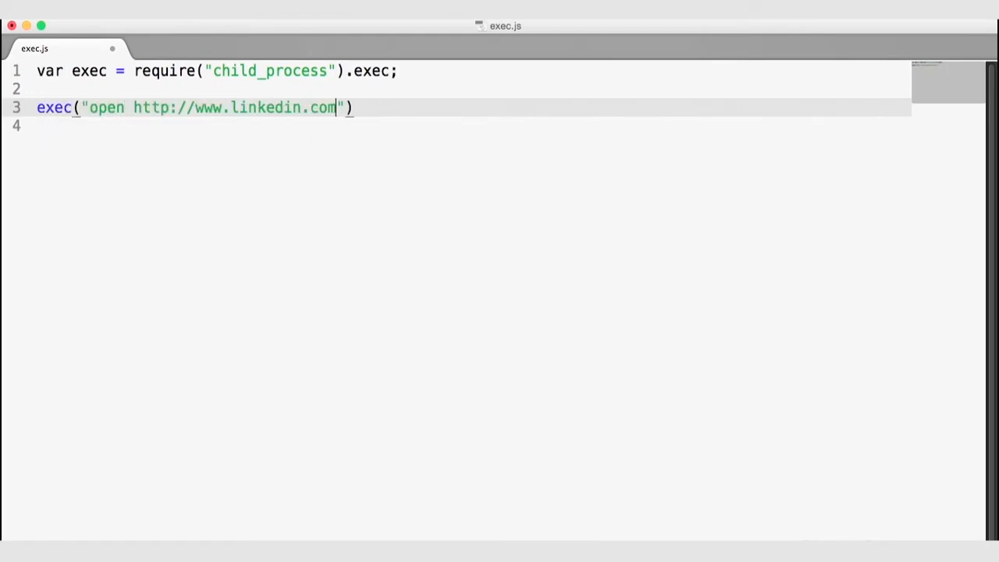
type(";")
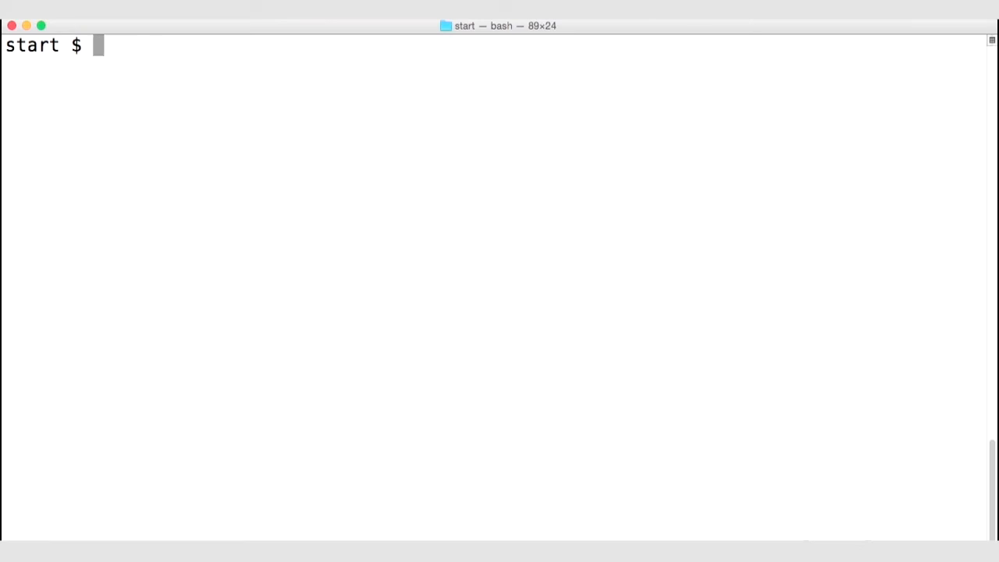
Step: Run the script with node exec.js at the Terminal prompt
type("node")
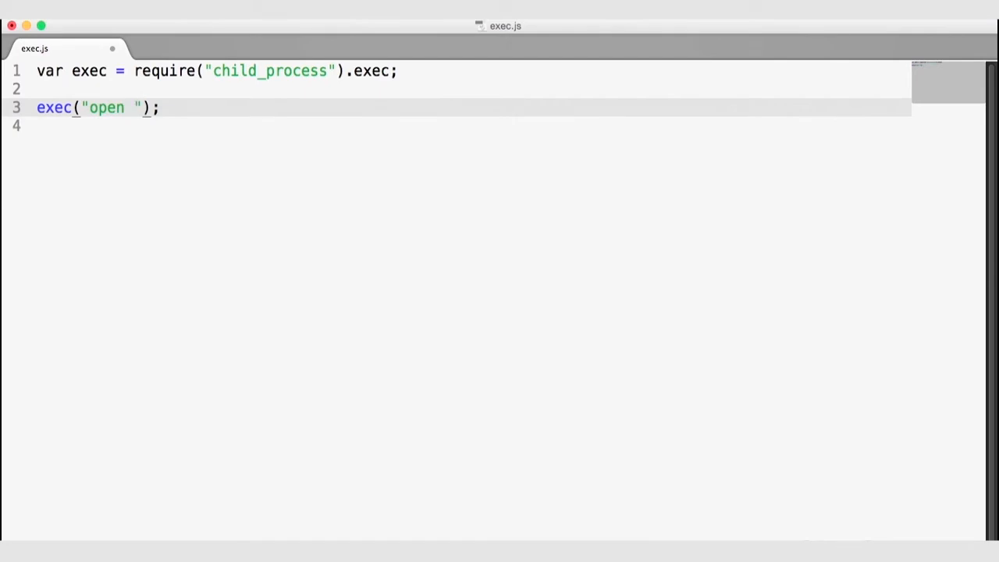
Step: Change the exec string to "open -a Terminal .", then replace it with "ls"
type("-a Te")
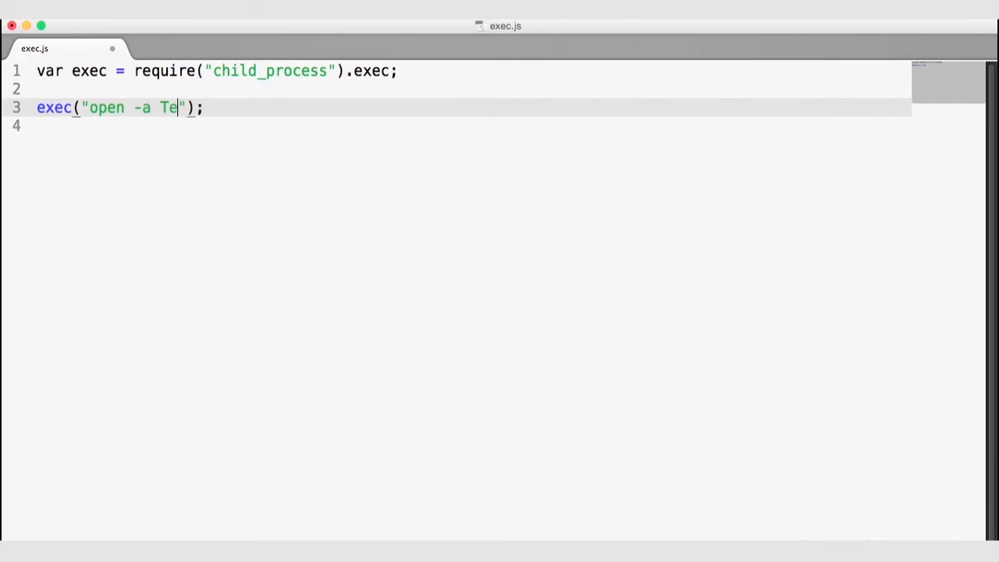
type("rminal .")
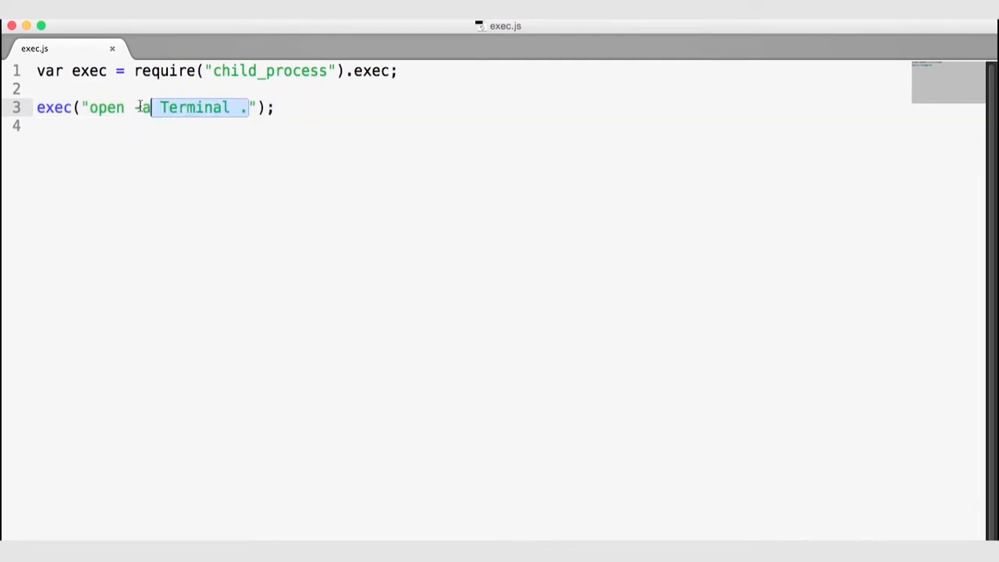
type("ls\", );")
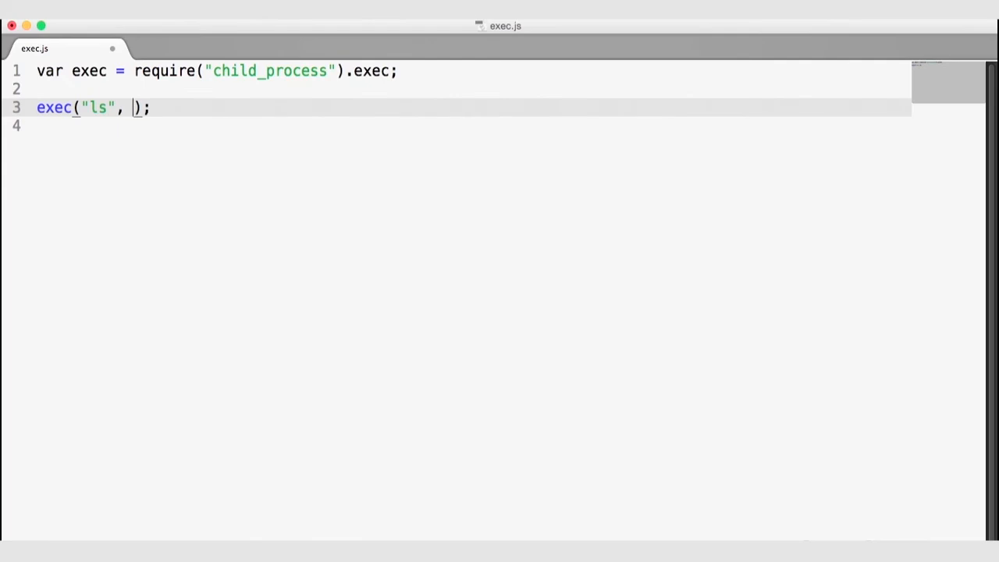
Step: Add a callback function(err, stdout) { } to the ls exec call and begin an if (err) check
type("function(")
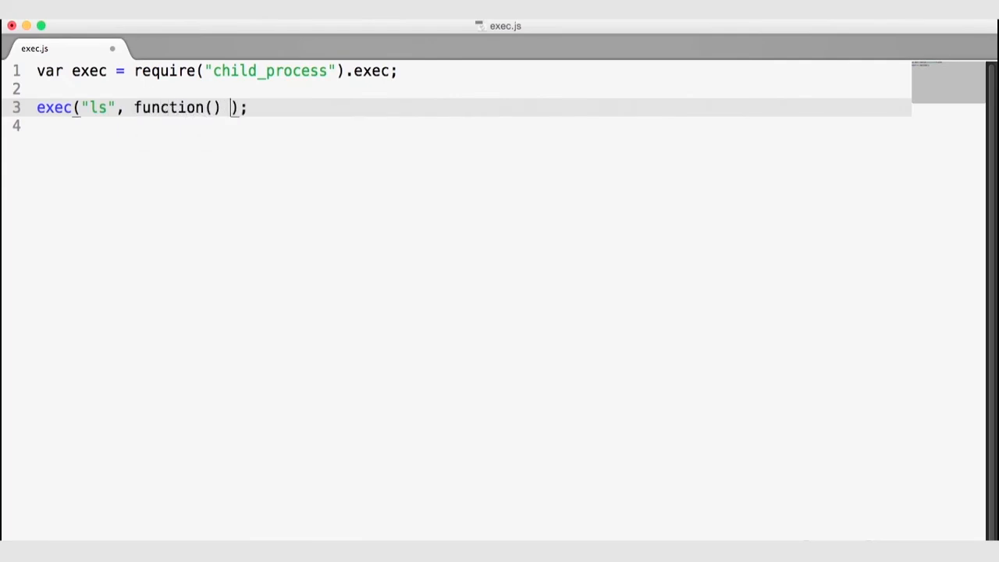
type("{")
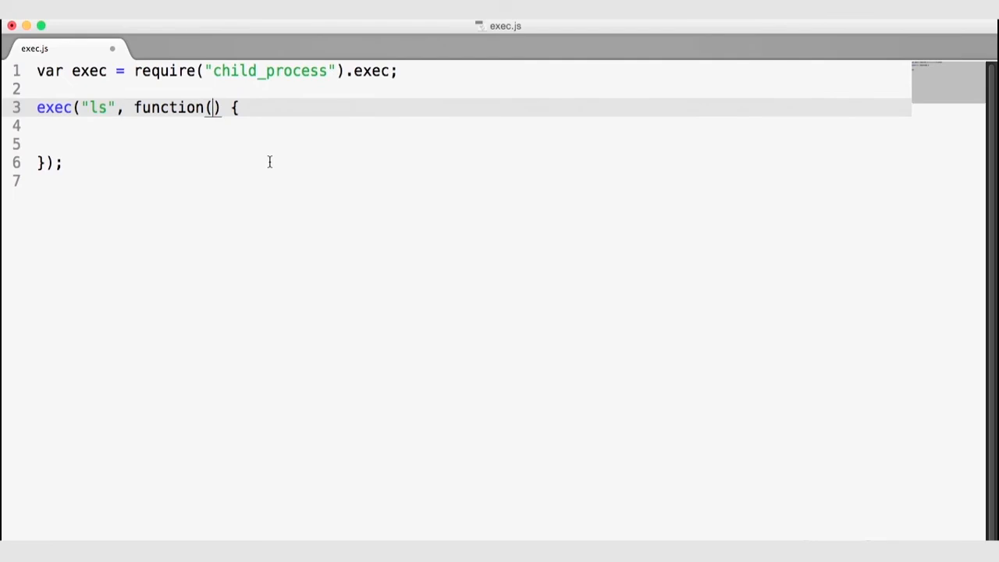
type("err,")
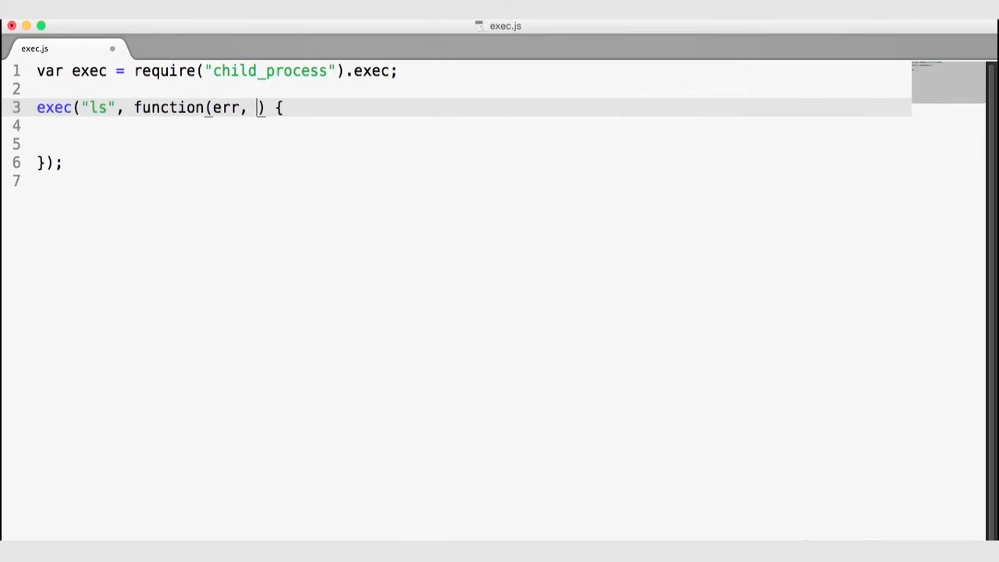
type("st")
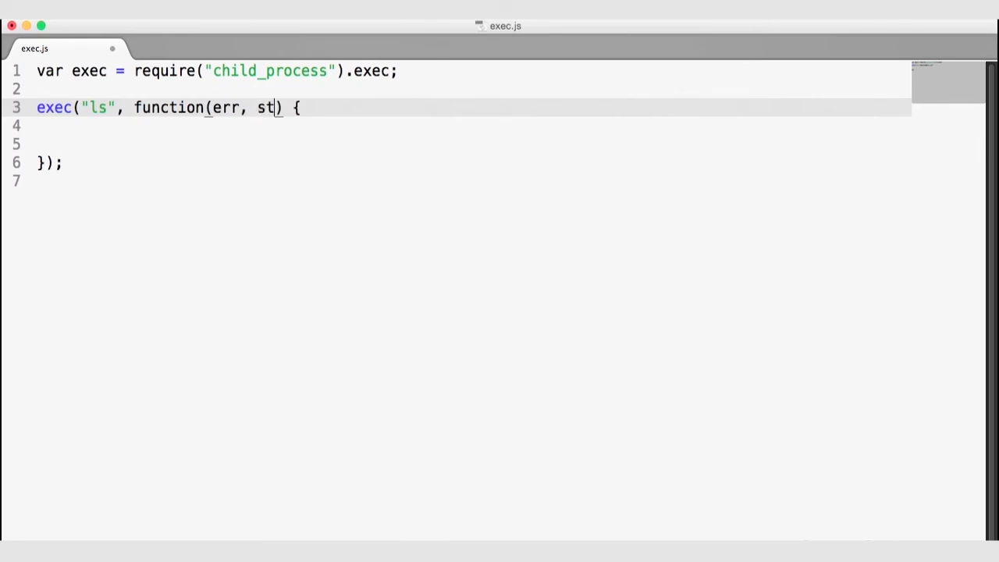
type("dout,")
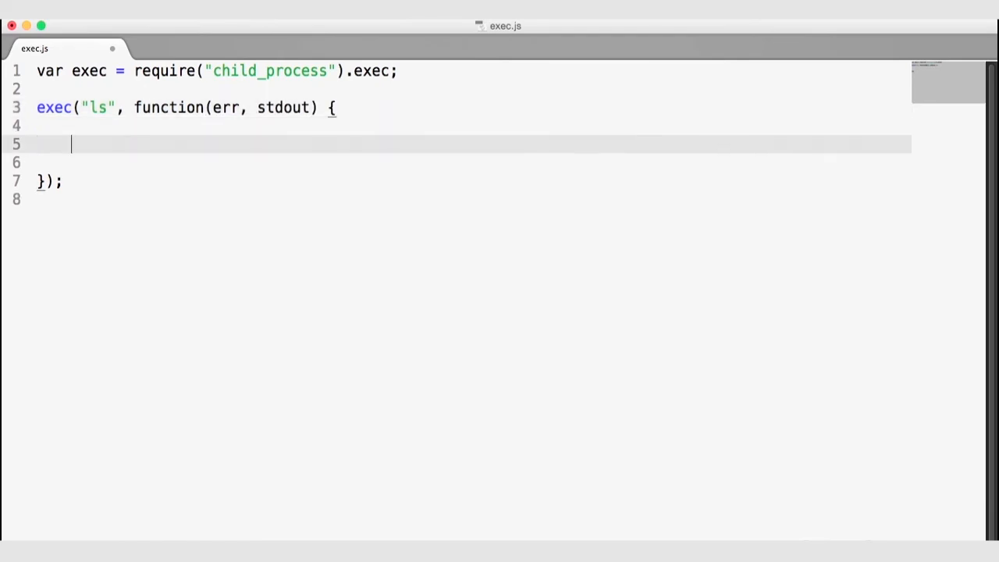
type("if (err) {")
left_click(471, 162)
type("throw err;")
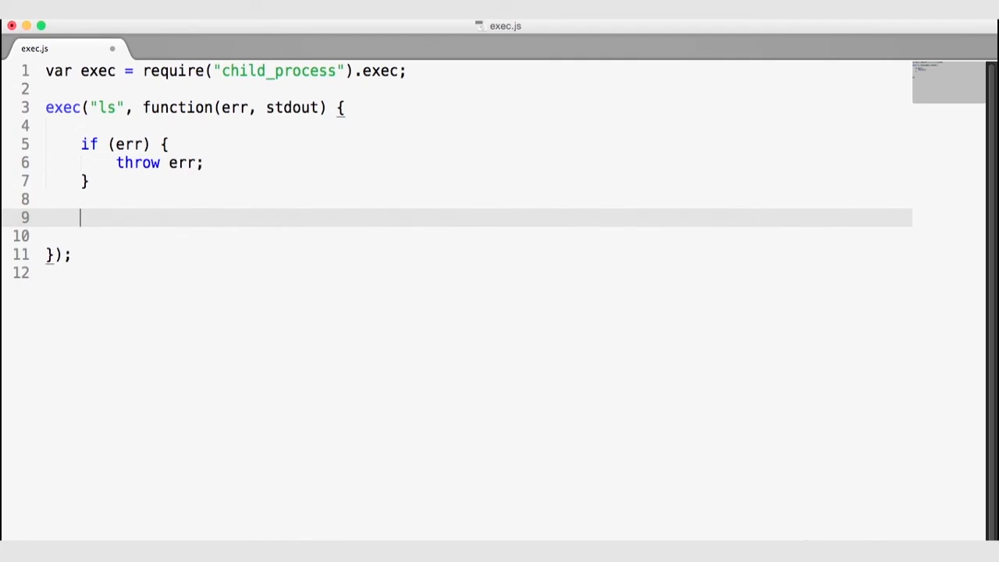
Step: Log "Listing Finished" and then console.log(stdout) inside the callback
type("console.l")
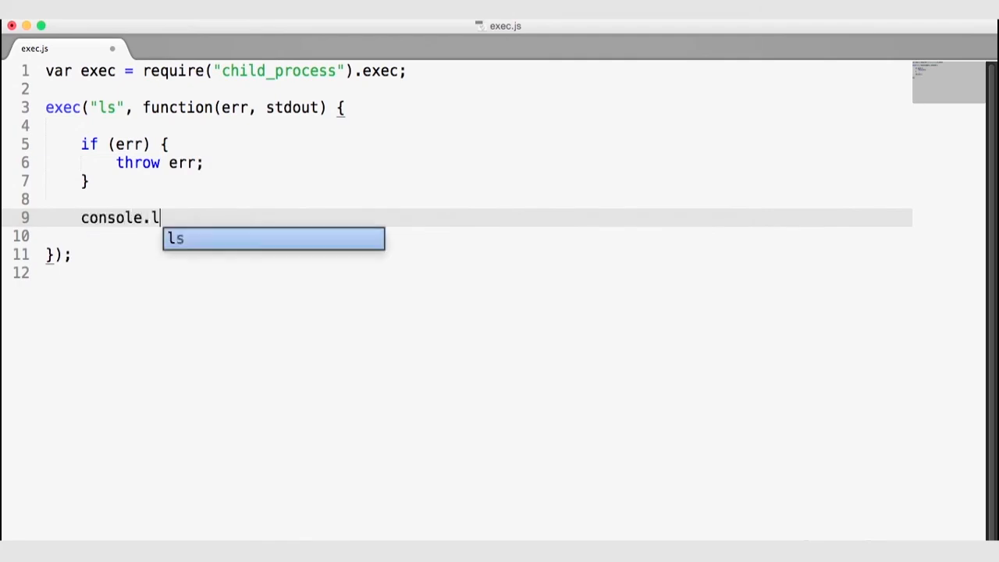
type("og(\"LS\"")
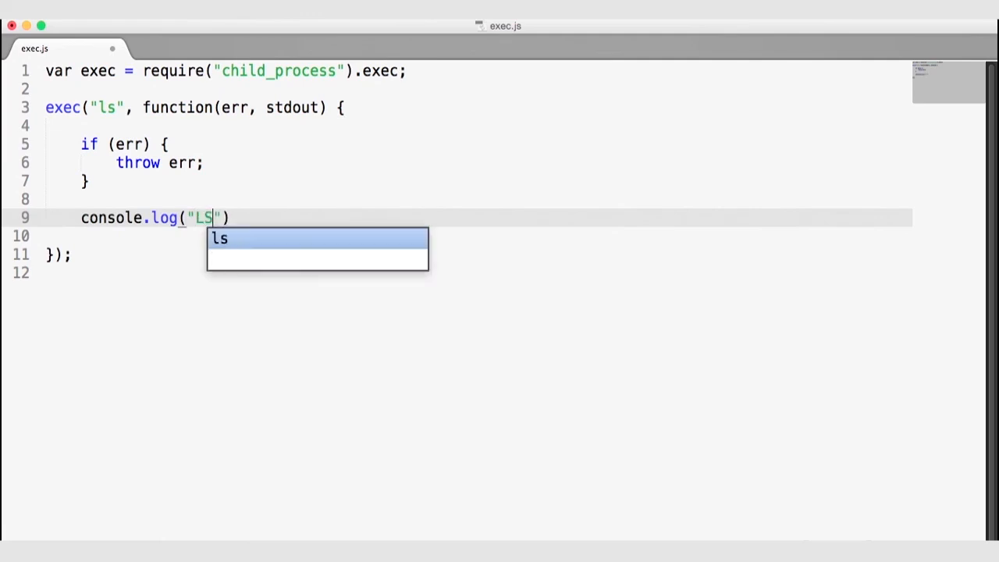
type("Listin")
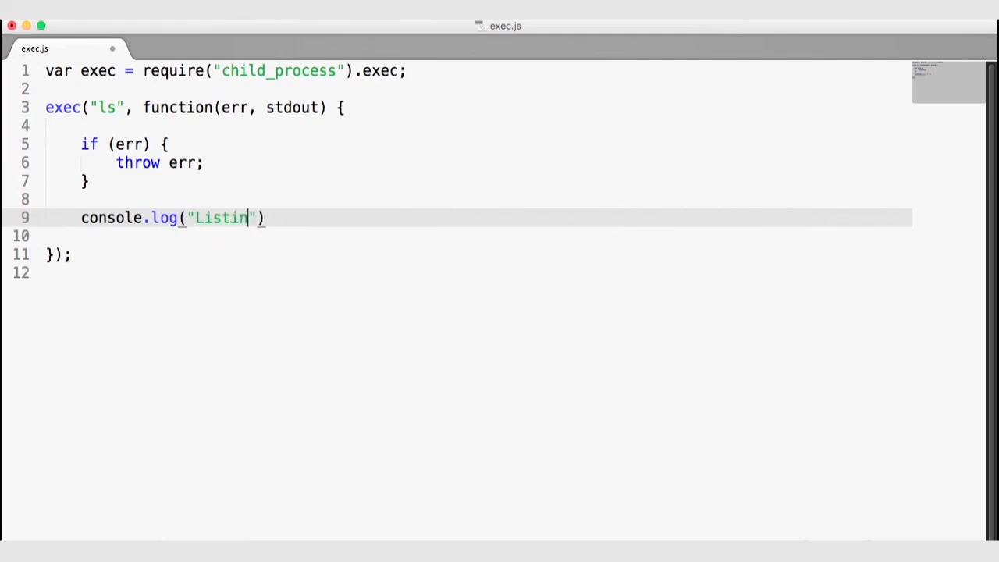
type("g Finished")
type("con")
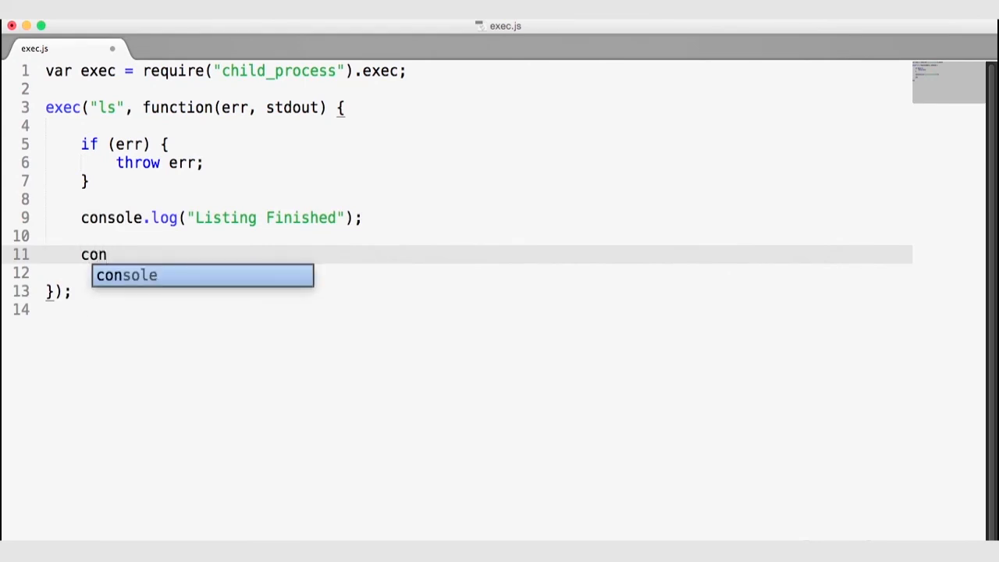
type("sole.log(s")
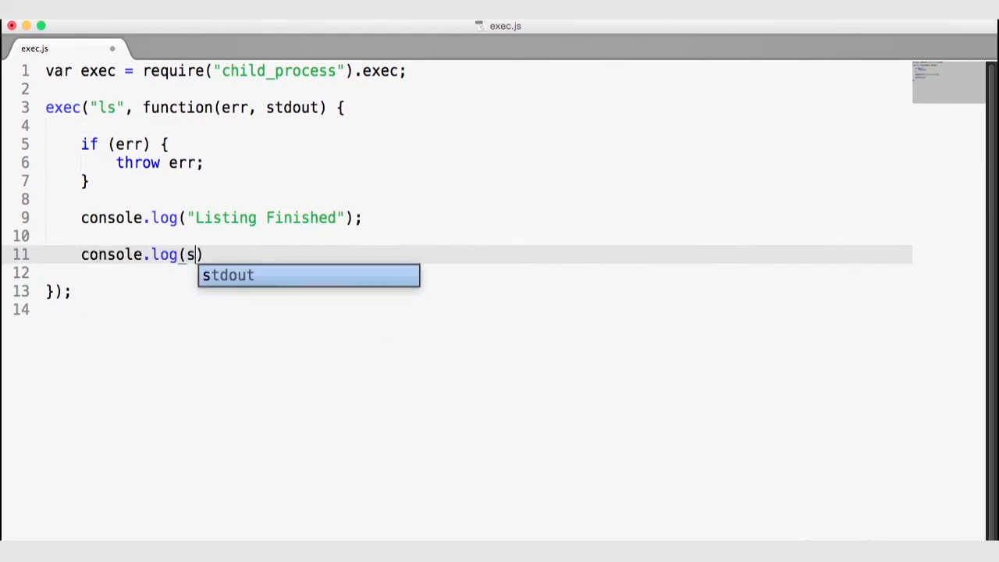
key("Tab")
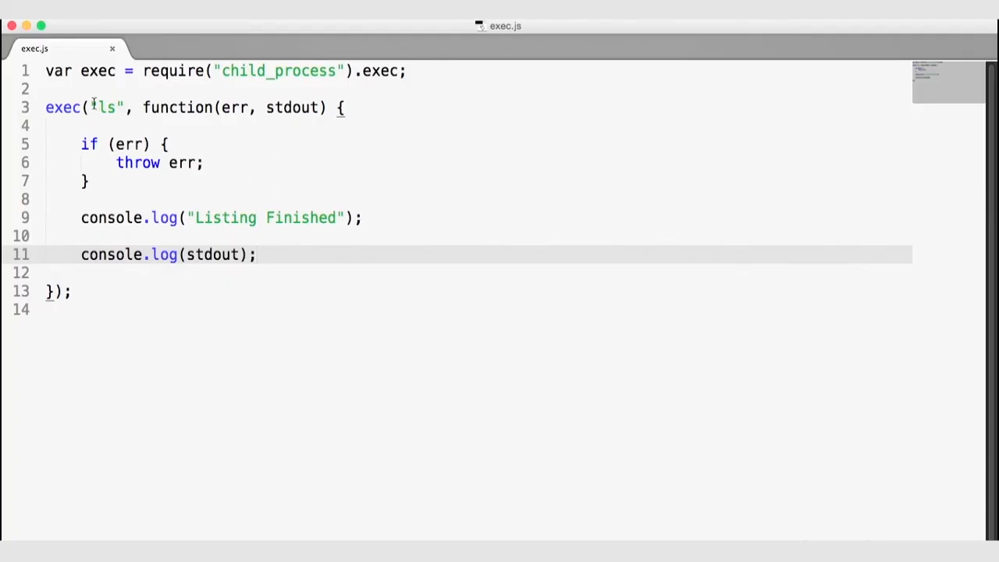
Step: Replace "ls" with "git version" and the log message with "Git Version Executed"
double_click(108, 106)
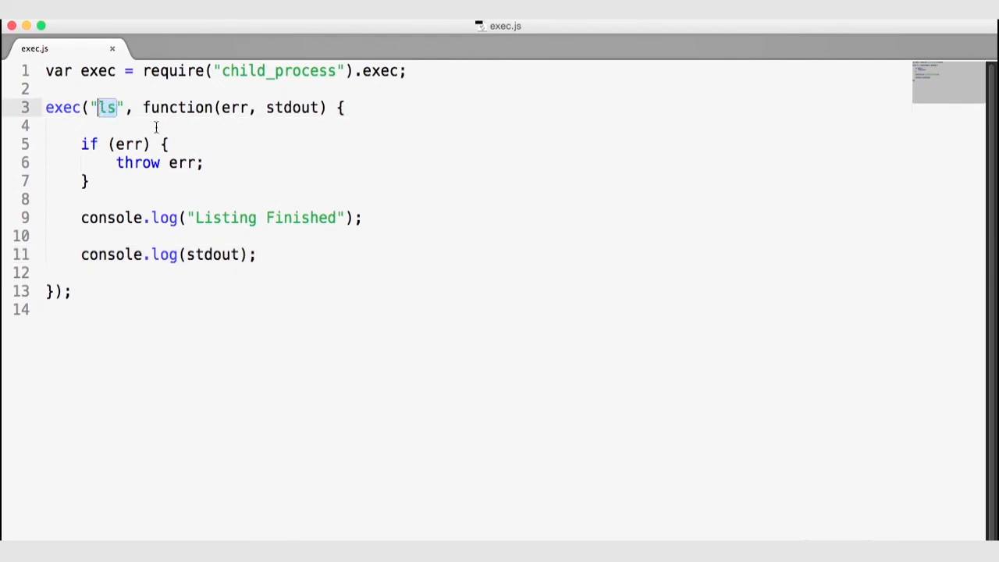
type("git version")
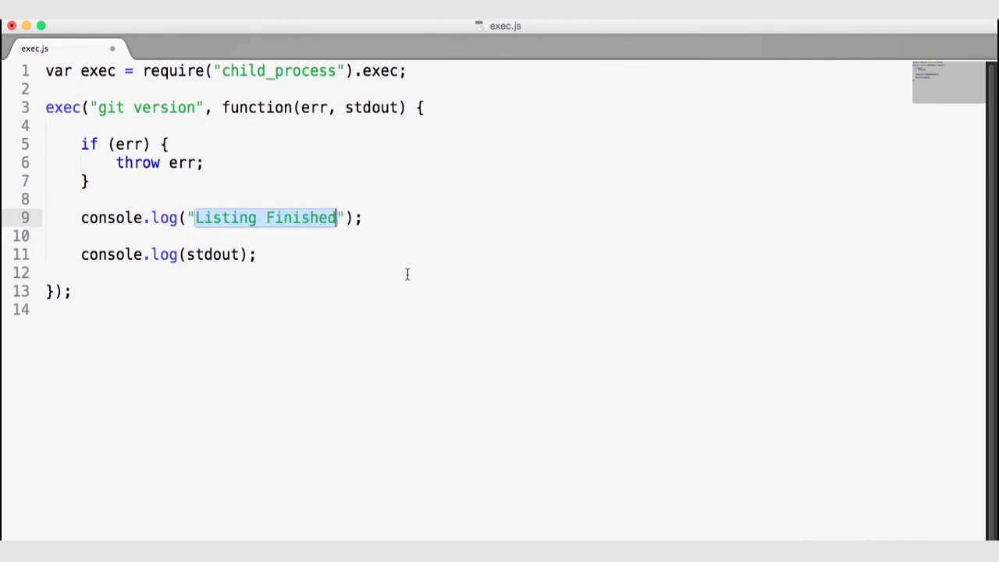
type("Git Versio")
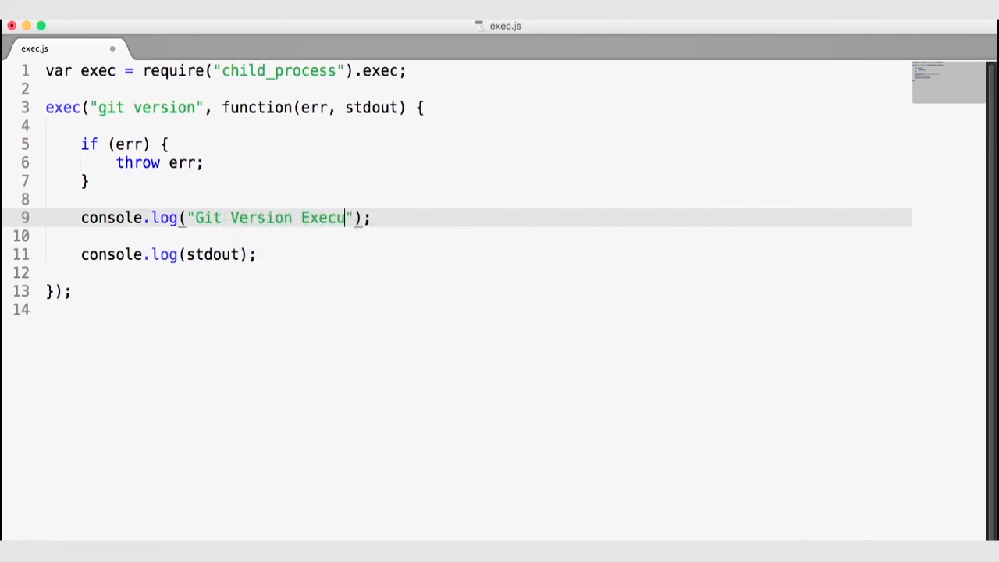
type("ted")
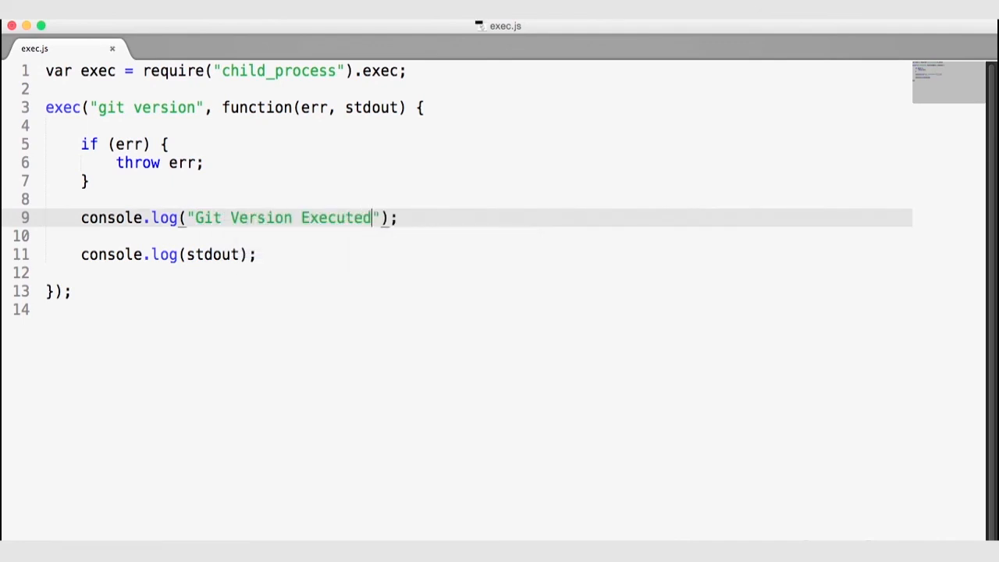